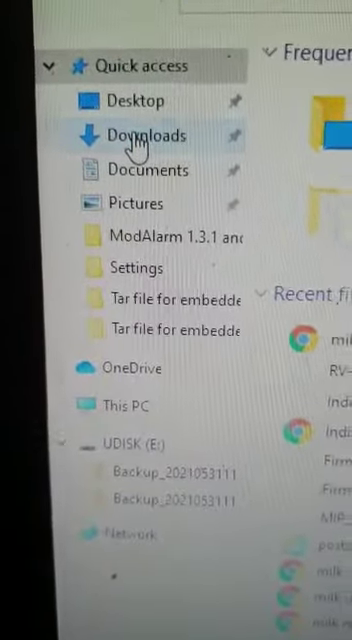
Copy the backup file from Downloads onto the UDISK (E:) drive.
{"action": "left_click", "coordinate": [146, 136]}
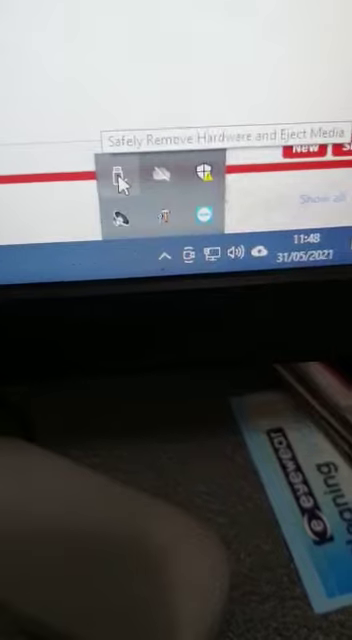
Eject the USB Mass Storage Device from the system tray's Safely Remove Hardware icon.
{"action": "left_click", "coordinate": [120, 180]}
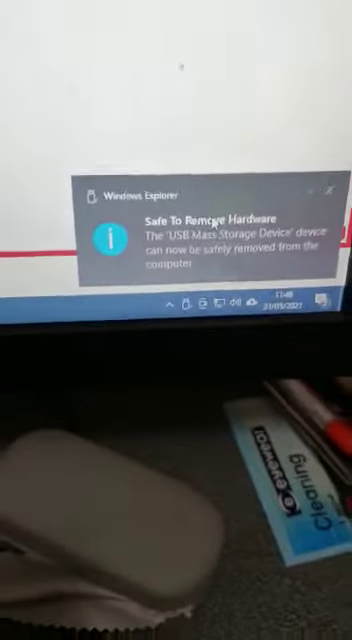